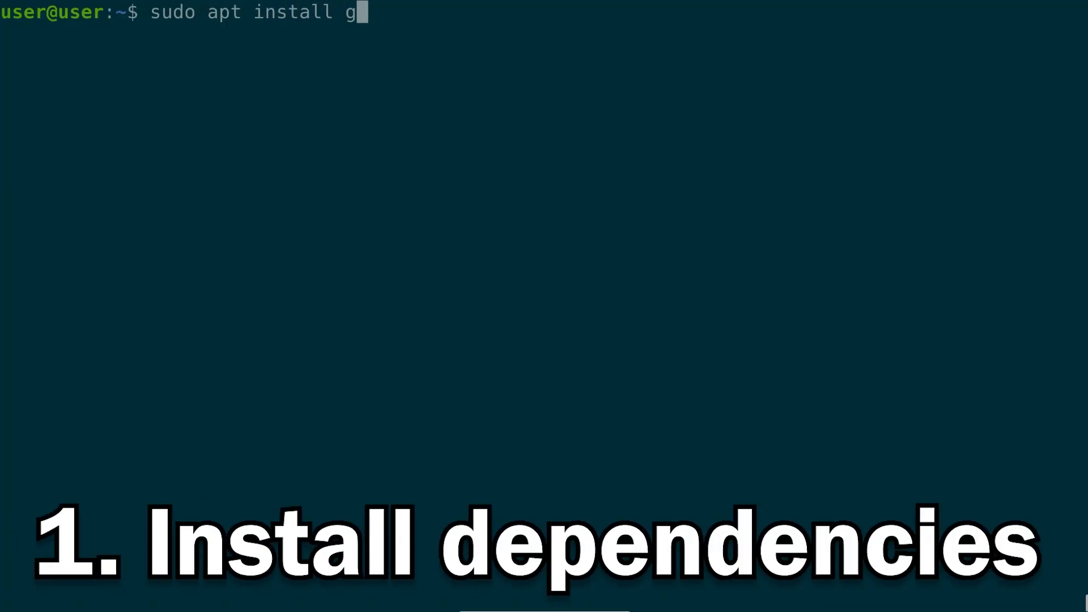
Run 'sudo apt install gcc-avr avr-libc avrdude' to install the AVR toolchain packages.
{"action": "type", "text": "cc-avr avr-libc avrdude"}
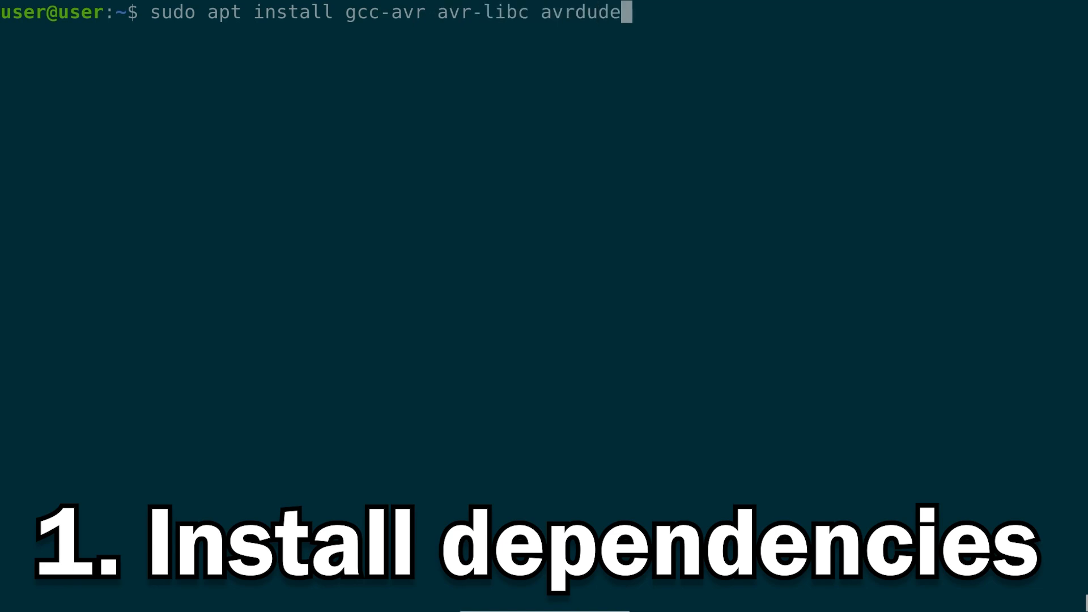
{"action": "key", "text": "Return"}
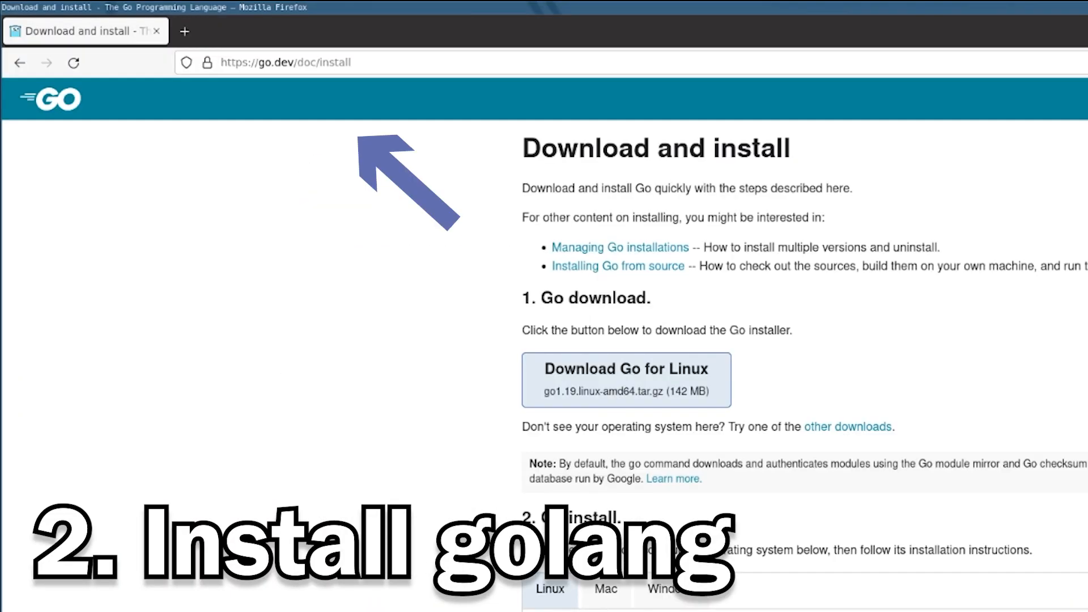
Scroll the go.dev download page down to the Linux install instructions.
{"action": "scroll", "scroll_direction": "down", "scroll_amount": 3}
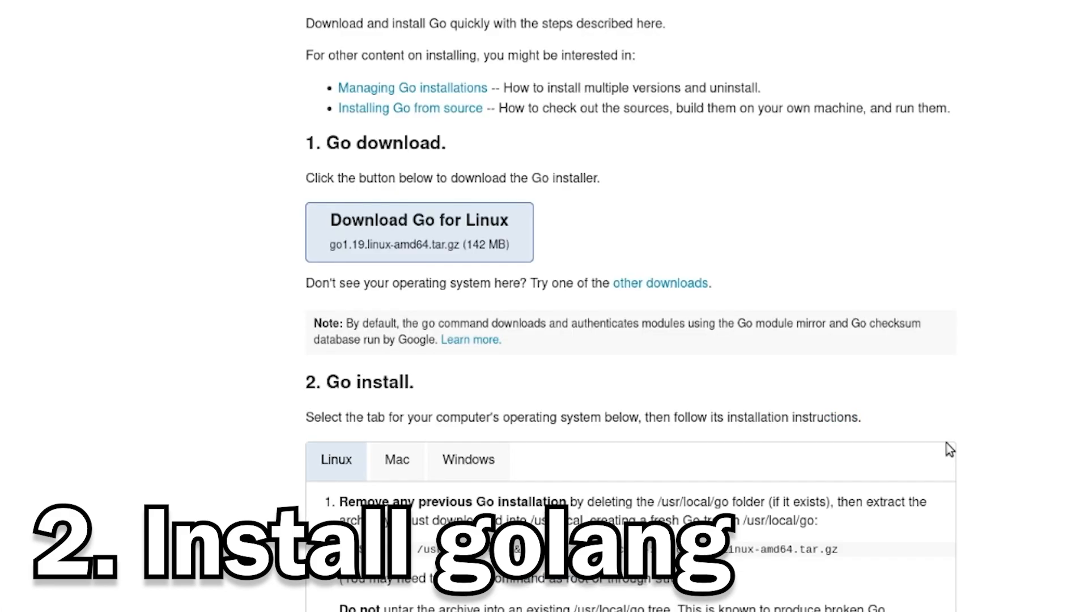
{"action": "scroll", "scroll_direction": "down", "scroll_amount": 3}
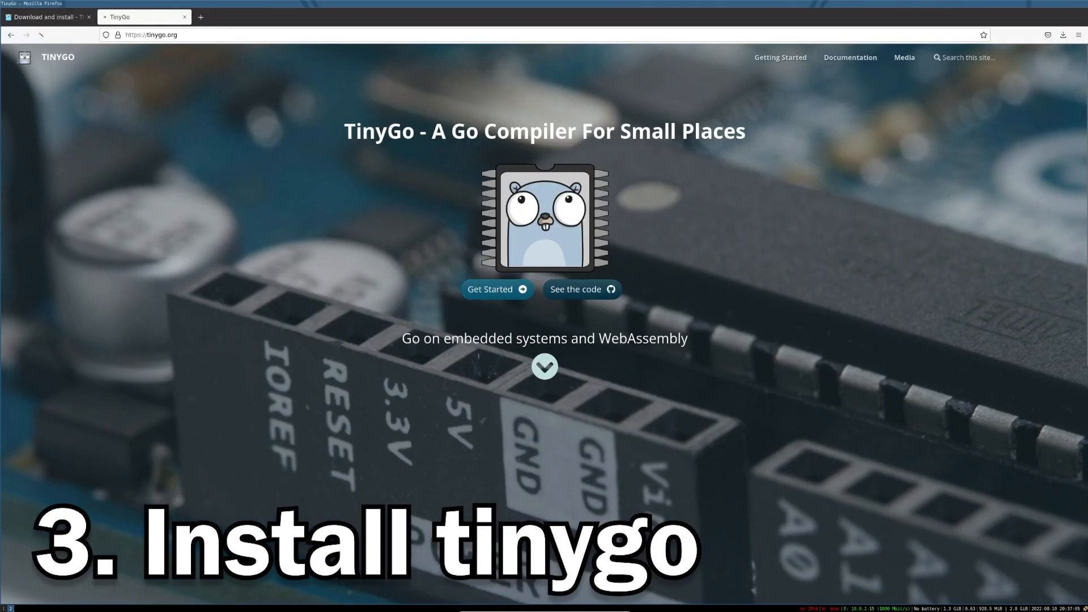
{"action": "left_click", "coordinate": [493, 289]}
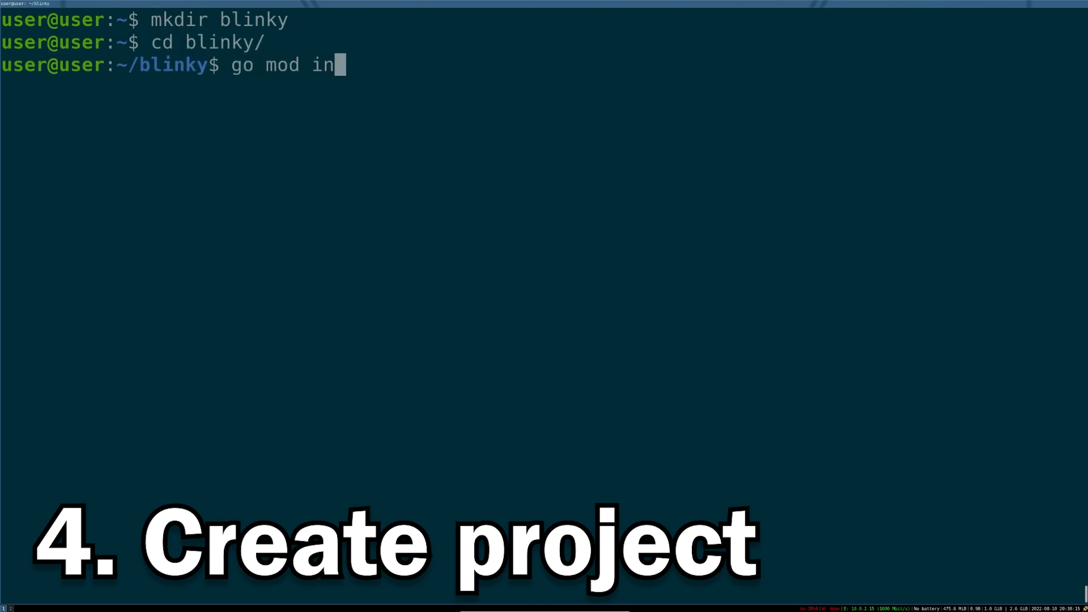
Run 'go mod init blinky' to initialise the blinky Go module.
{"action": "type", "text": "it blinky"}
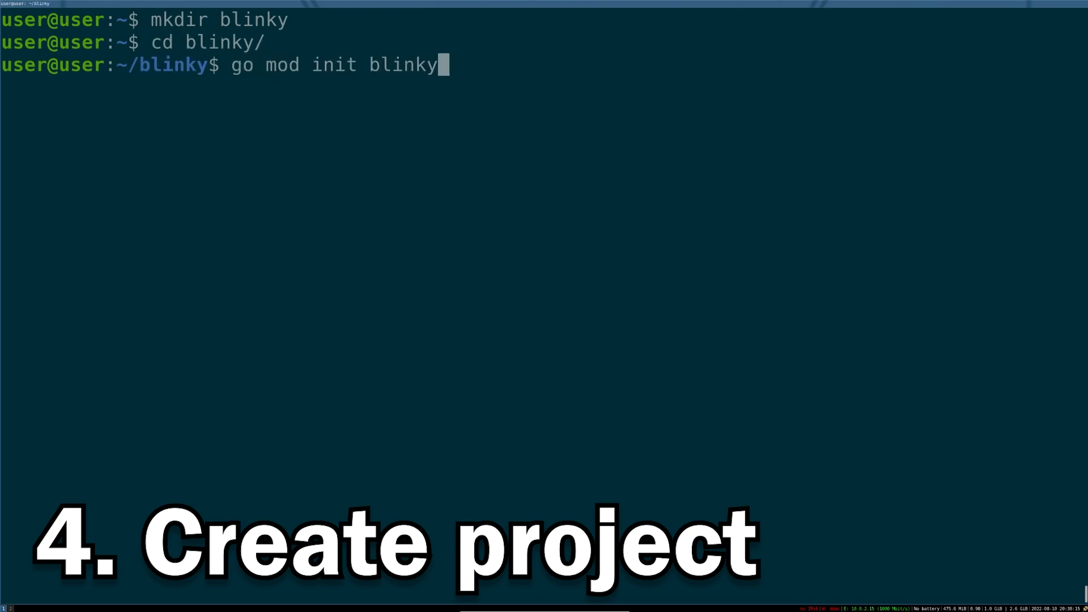
{"action": "key", "text": "Return"}
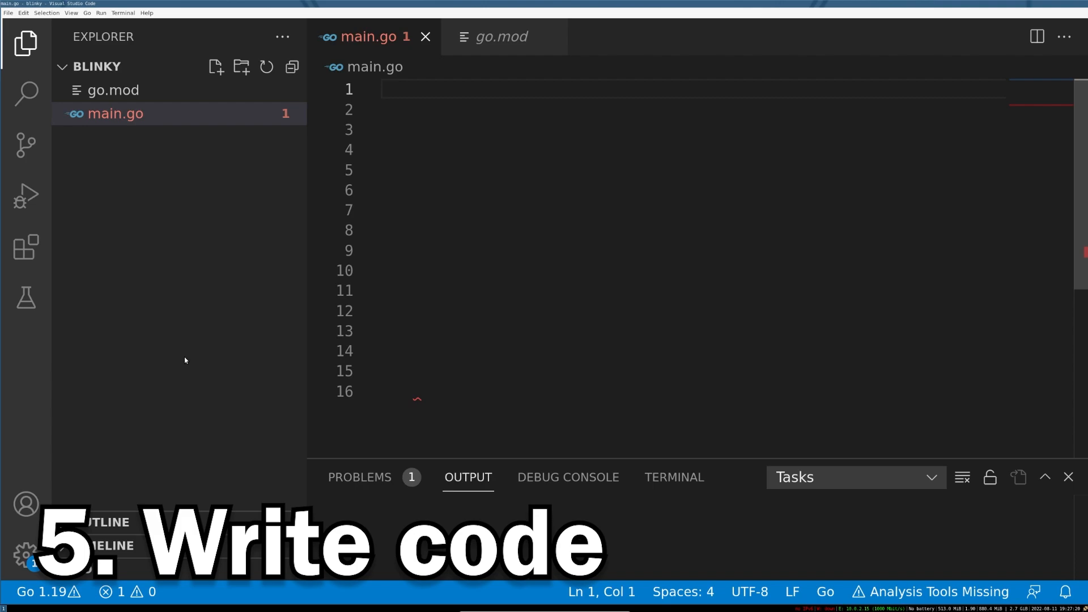
Declare package main, import machine and time, and begin func main() in main.go.
{"action": "type", "text": "package main"}
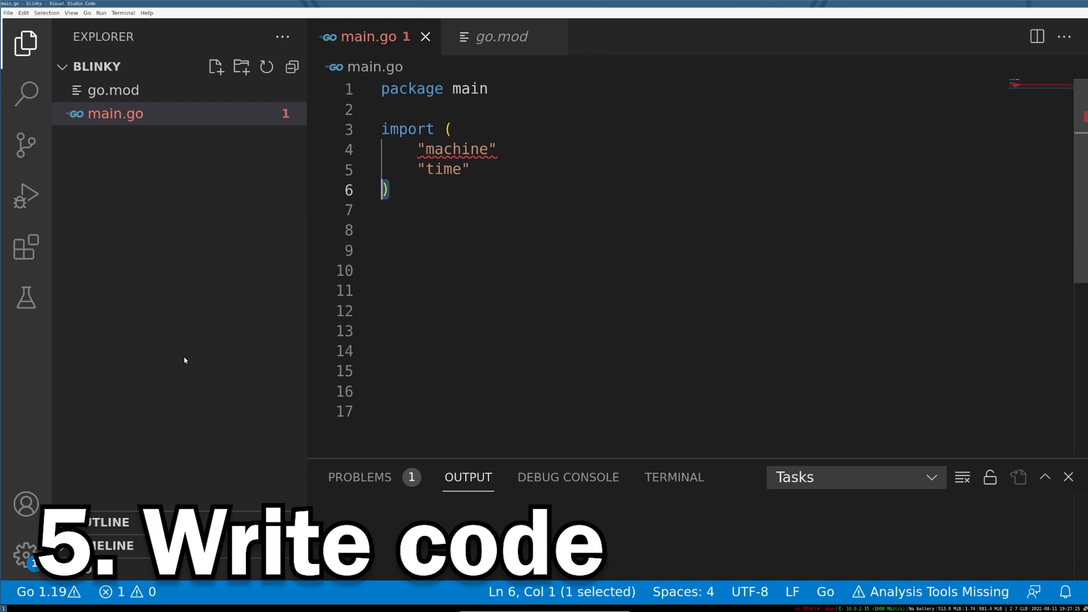
{"action": "type", "text": "func main() {"}
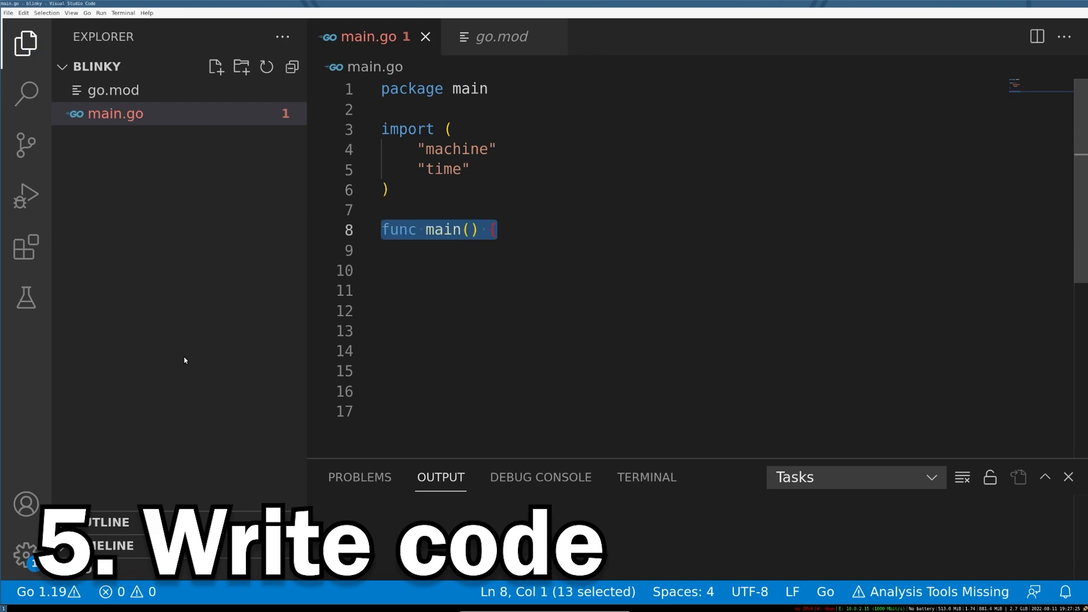
Assign led := machine.LED, configure it as PinOutput, and sleep 500 milliseconds between toggles.
{"action": "type", "text": "led := machine.LED"}
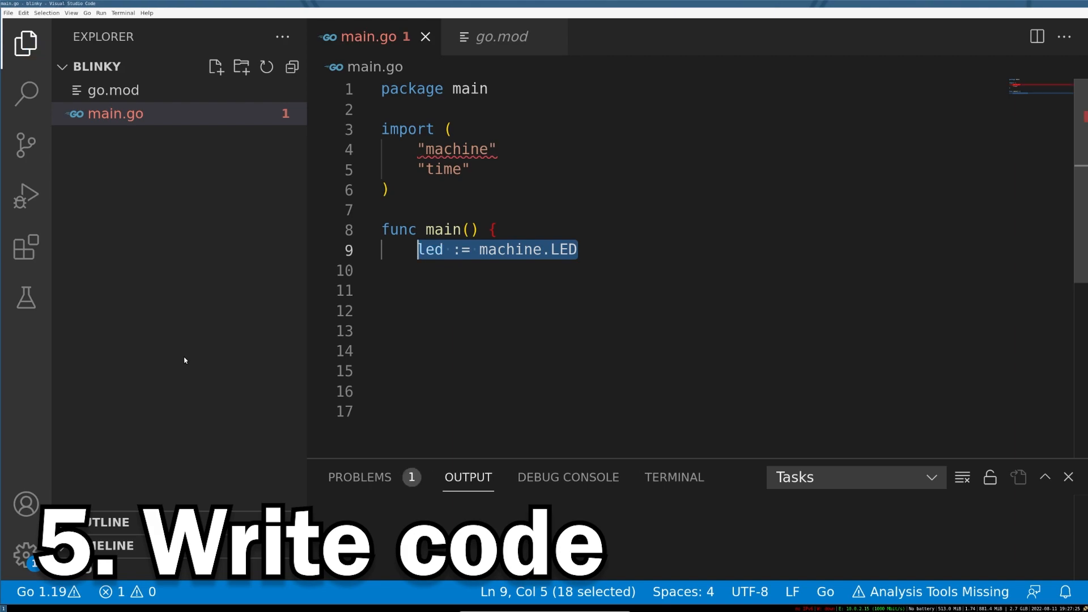
{"action": "type", "text": "led.Configure(machine.PinConfig{Mode: machine.PinOutput})"}
{"action": "left_click", "coordinate": [691, 311]}
{"action": "type", "text": "led.Low("}
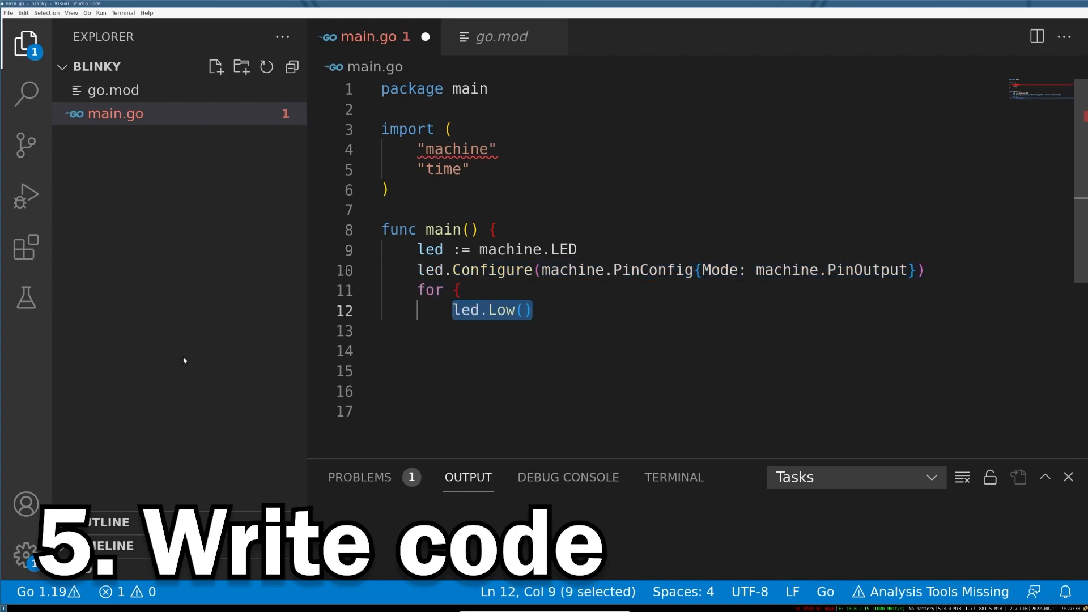
{"action": "type", "text": "time.Sleep(time.Millisecond * 500)"}
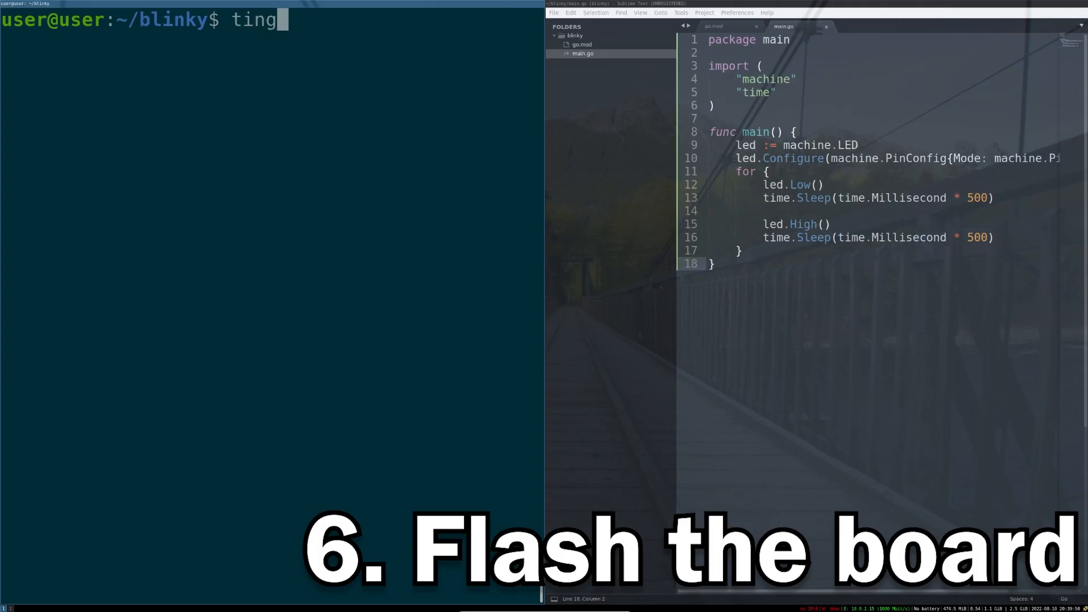
Run 'tinygo flash -target=pico' to compile and flash blinky onto the Pico board.
{"action": "type", "text": "yo flash -target=pico"}
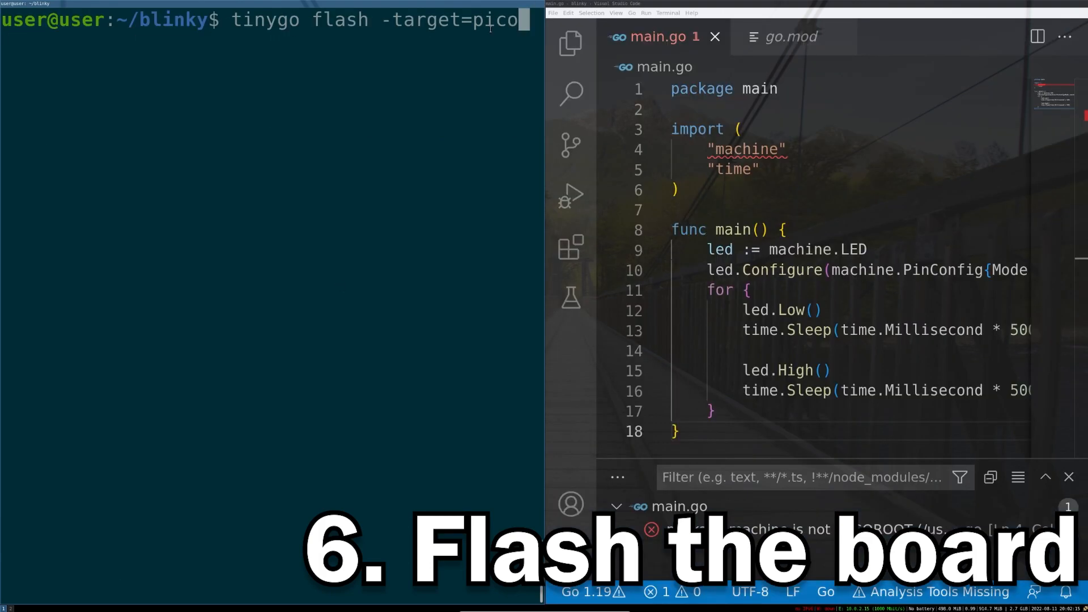
{"action": "key", "text": "Return"}
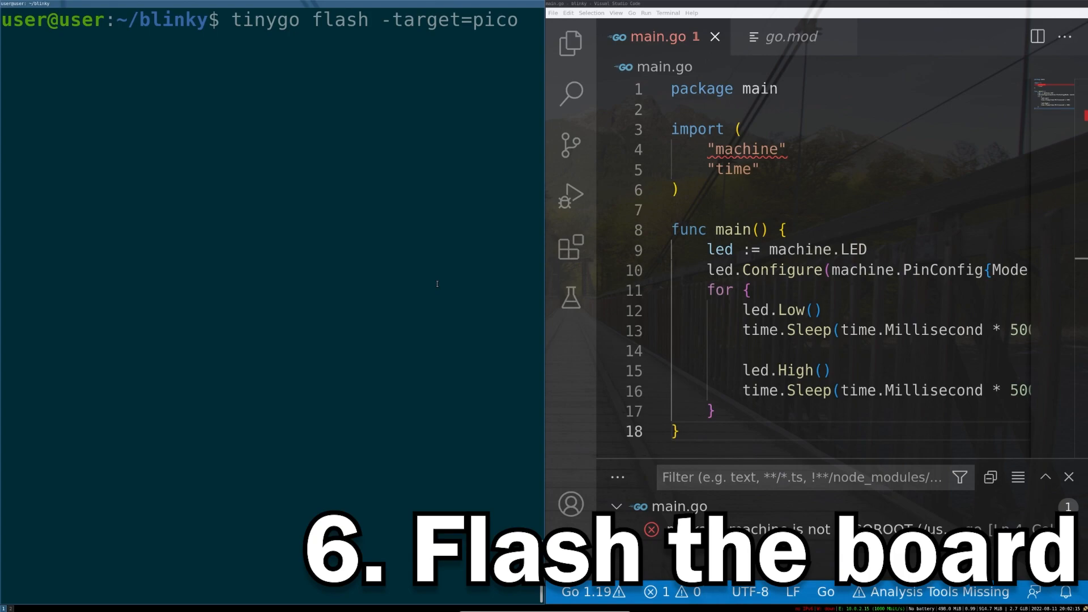
{"action": "key", "text": "Return"}
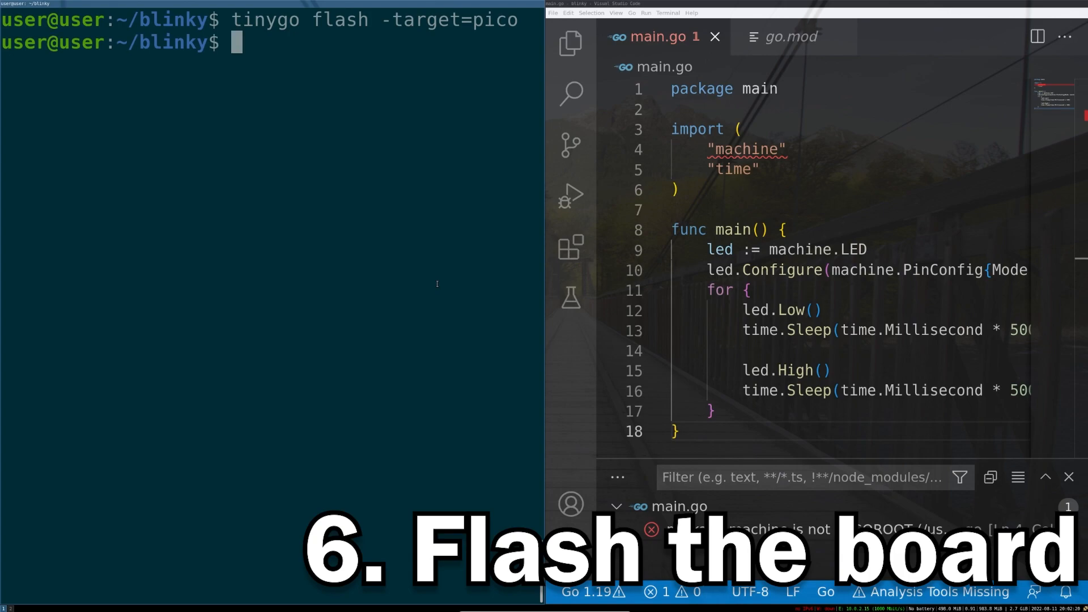